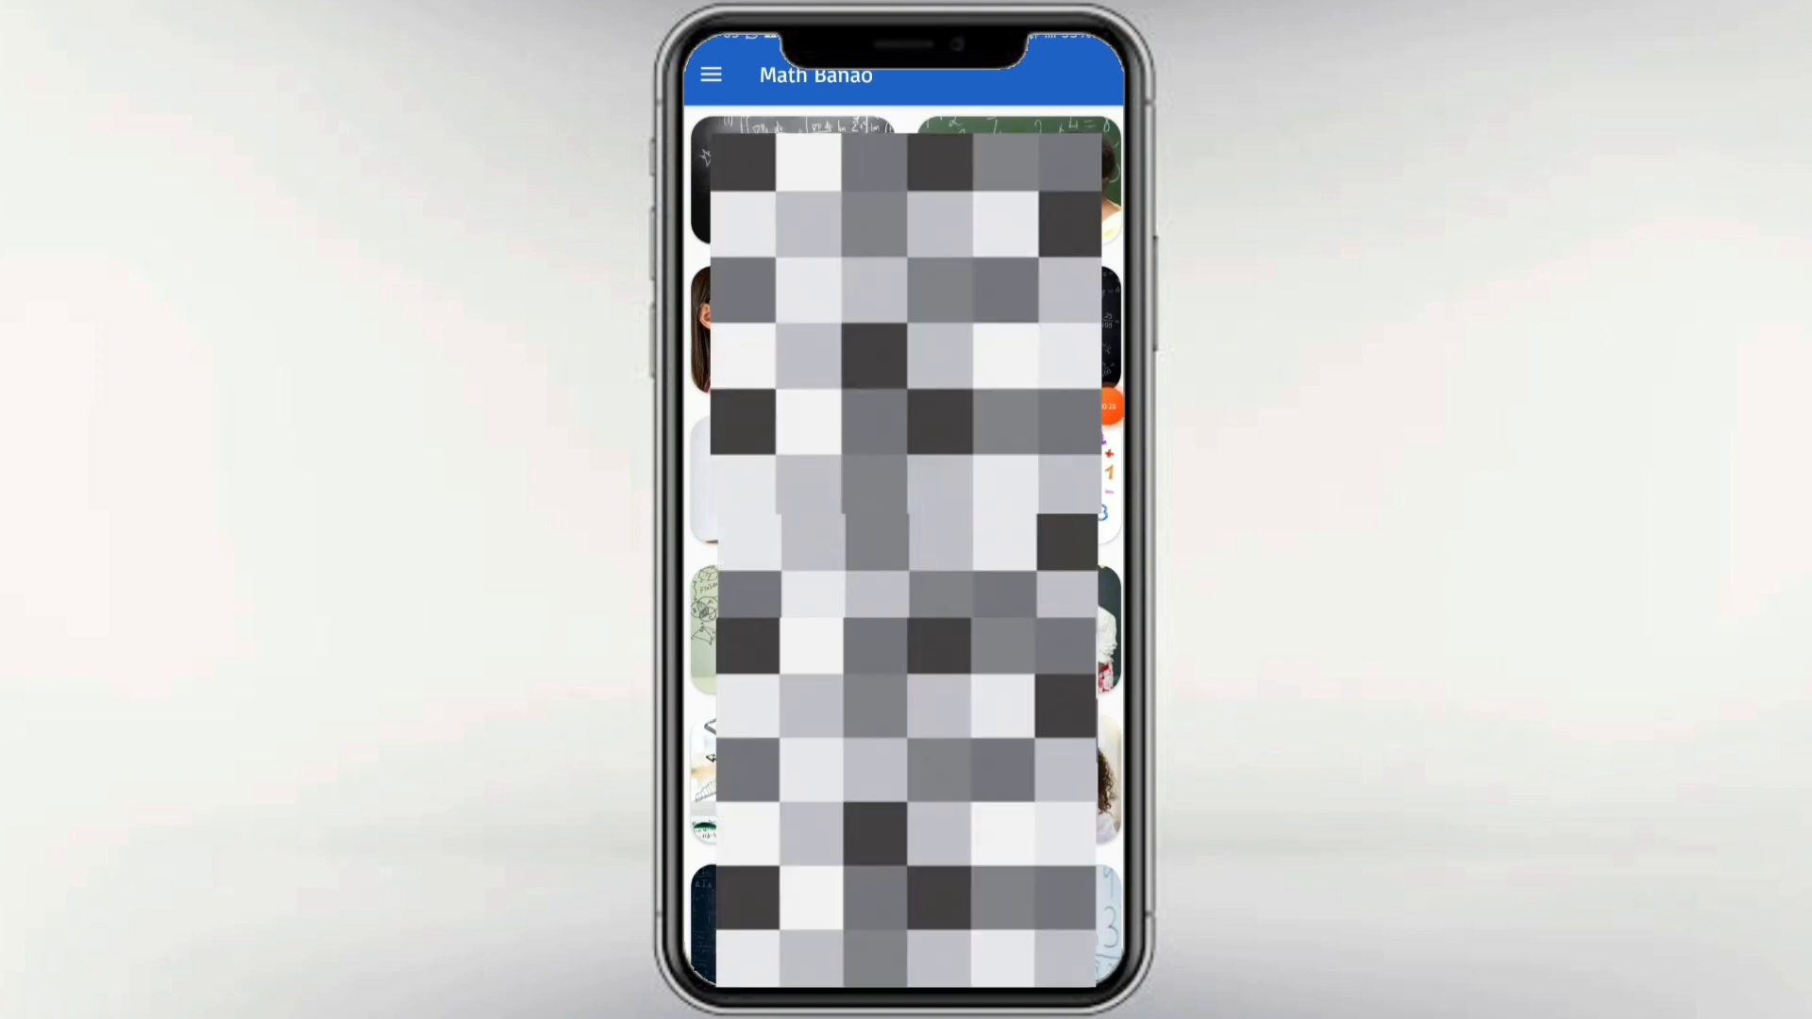
Step: Open the side menu from the home screen's top-left hamburger icon
{"action": "left_click", "coordinate": [710, 74]}
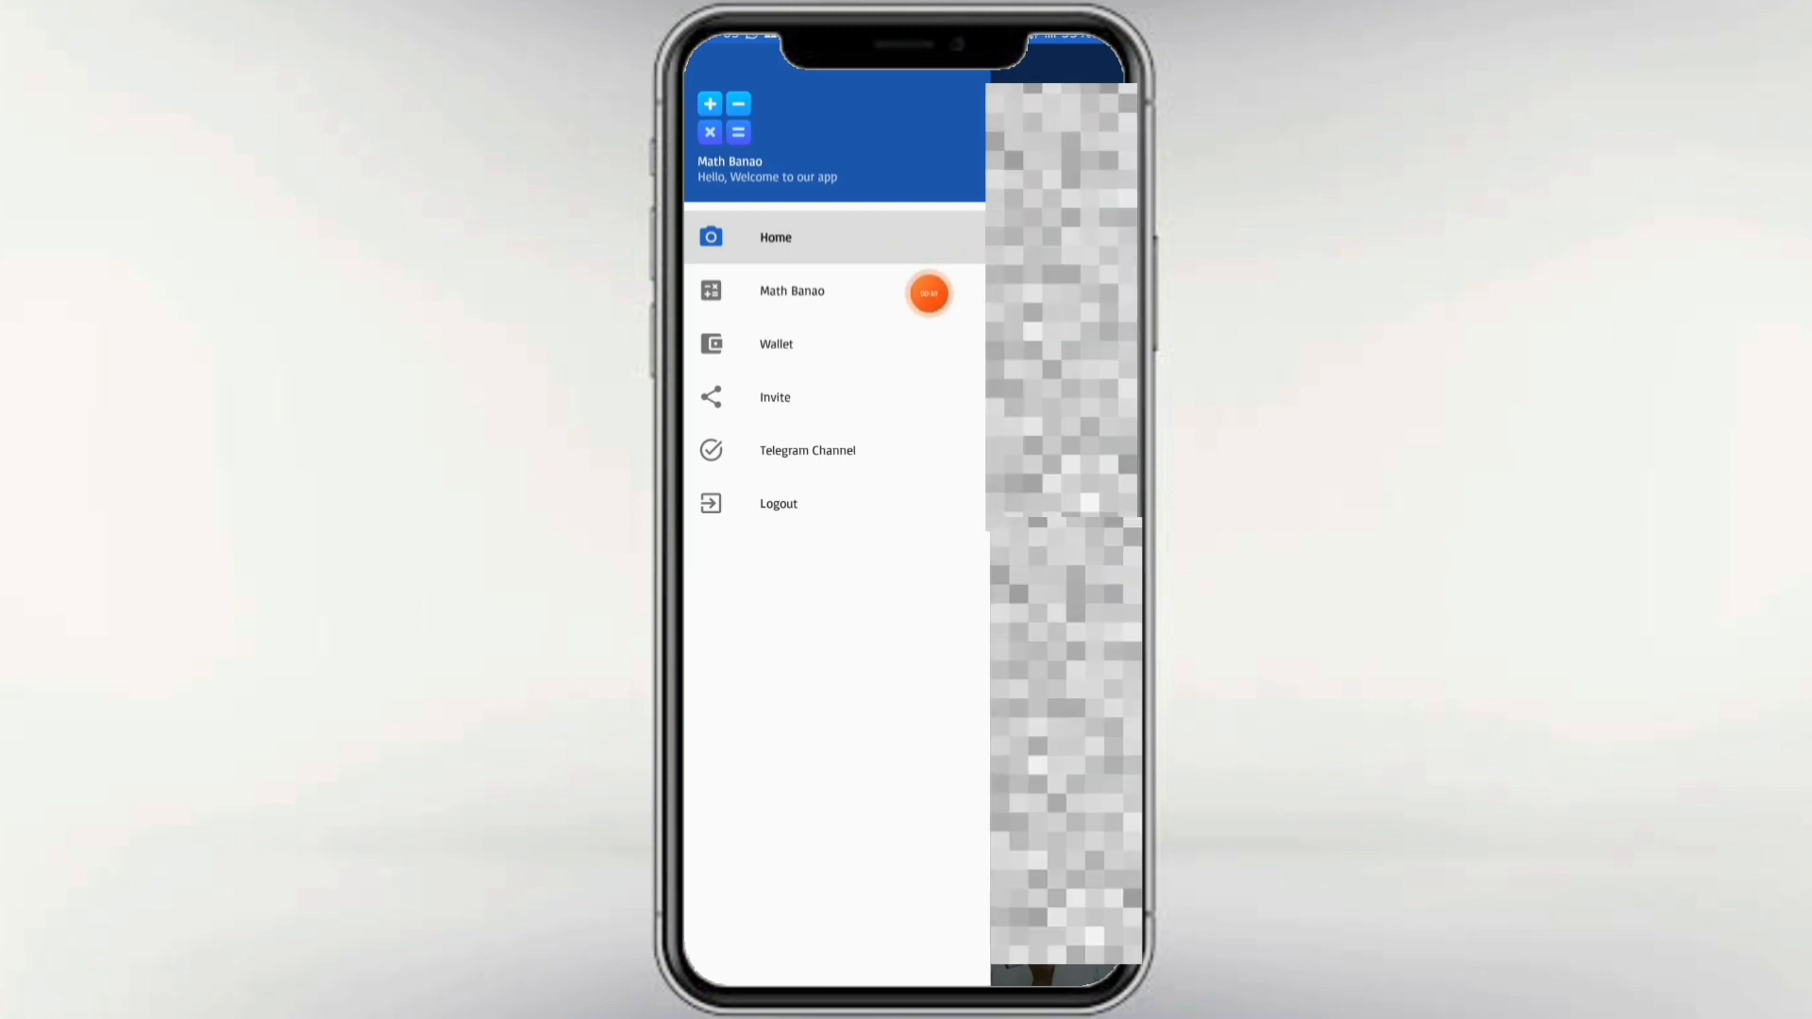
Step: Enter the Math Banao quiz and submit the answer to 2 + 4
{"action": "left_click", "coordinate": [792, 291]}
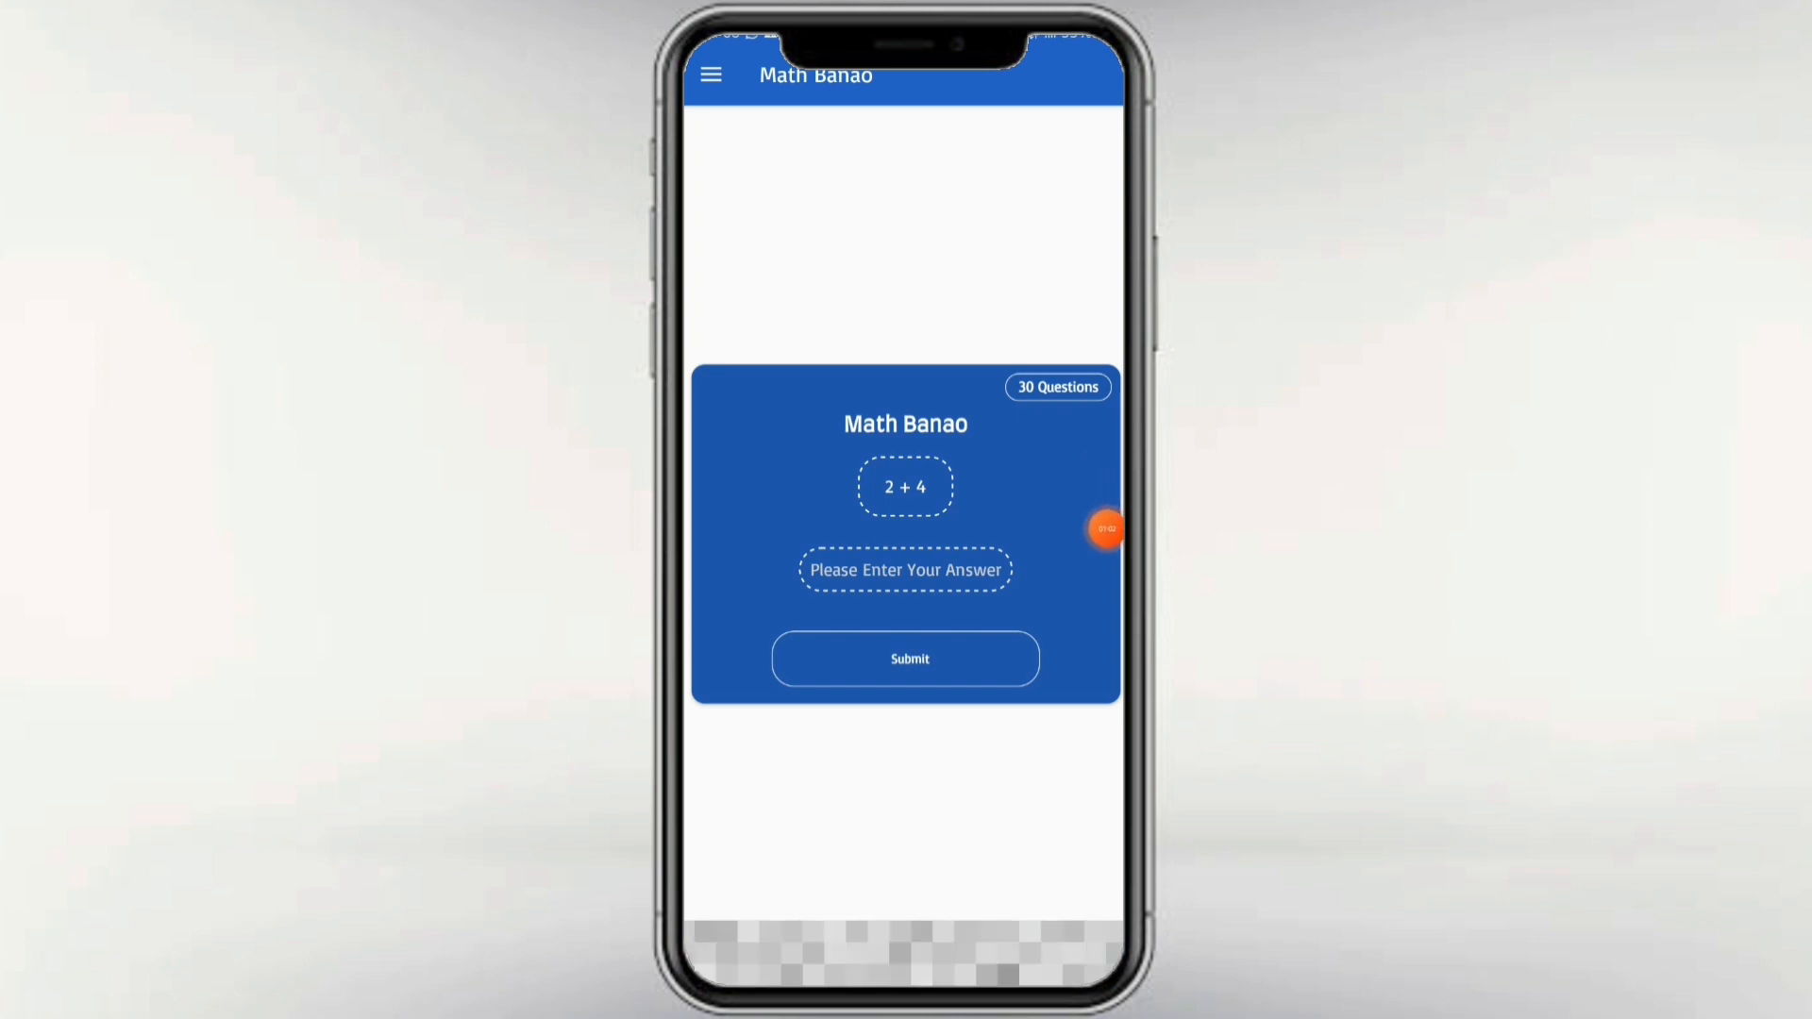
{"action": "left_click", "coordinate": [906, 659]}
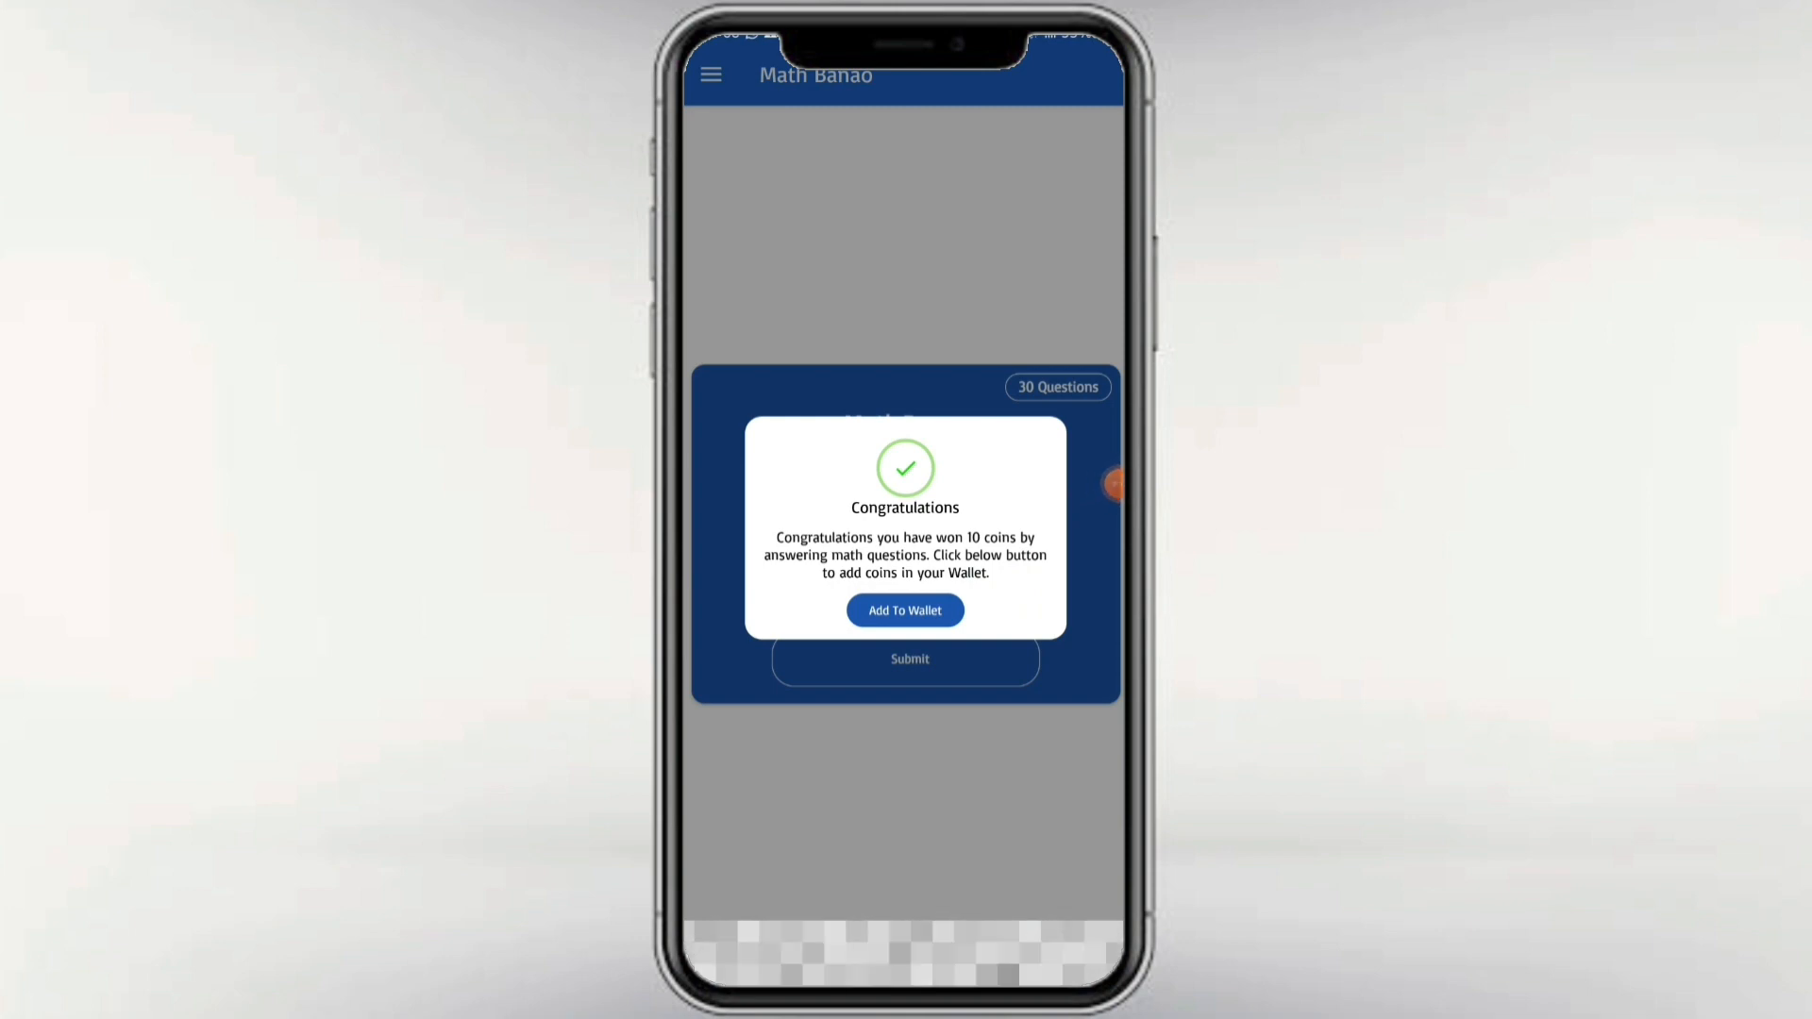
Step: Add the 10 won coins to the wallet, answer 6 + 3 and 4 + 7, and reopen the drawer
{"action": "left_click", "coordinate": [905, 610]}
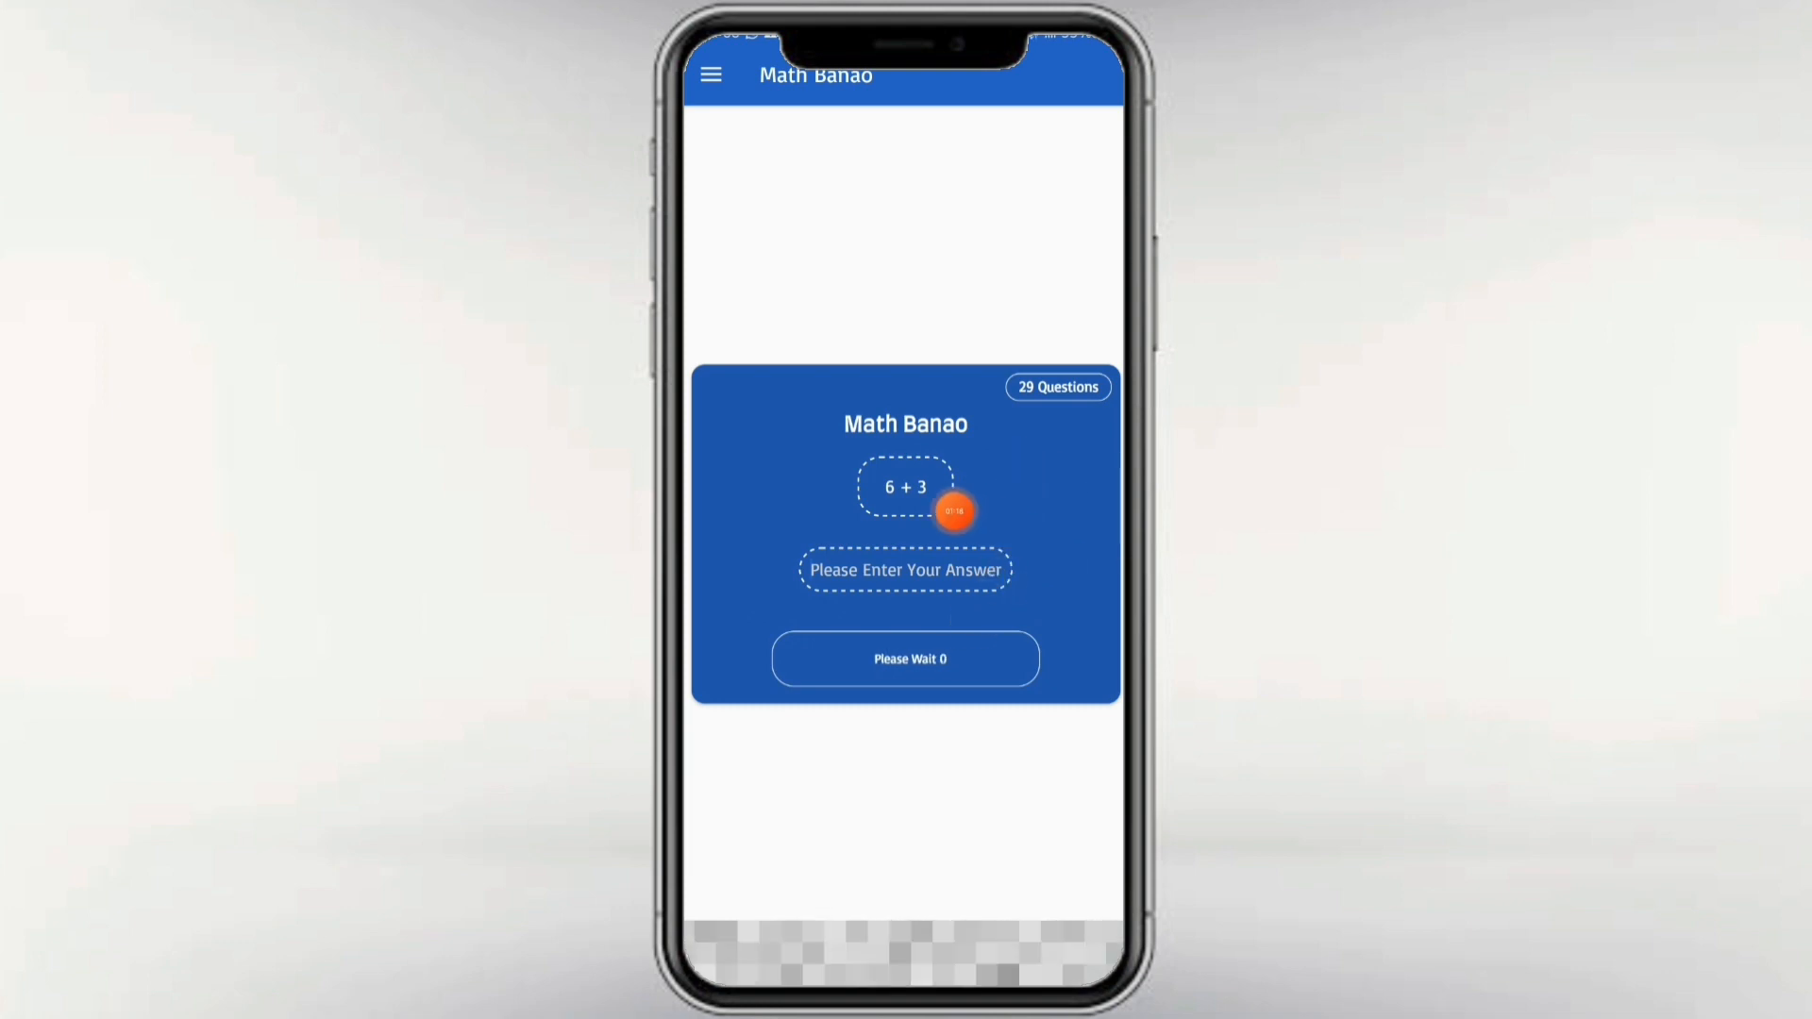
{"action": "left_click", "coordinate": [905, 569]}
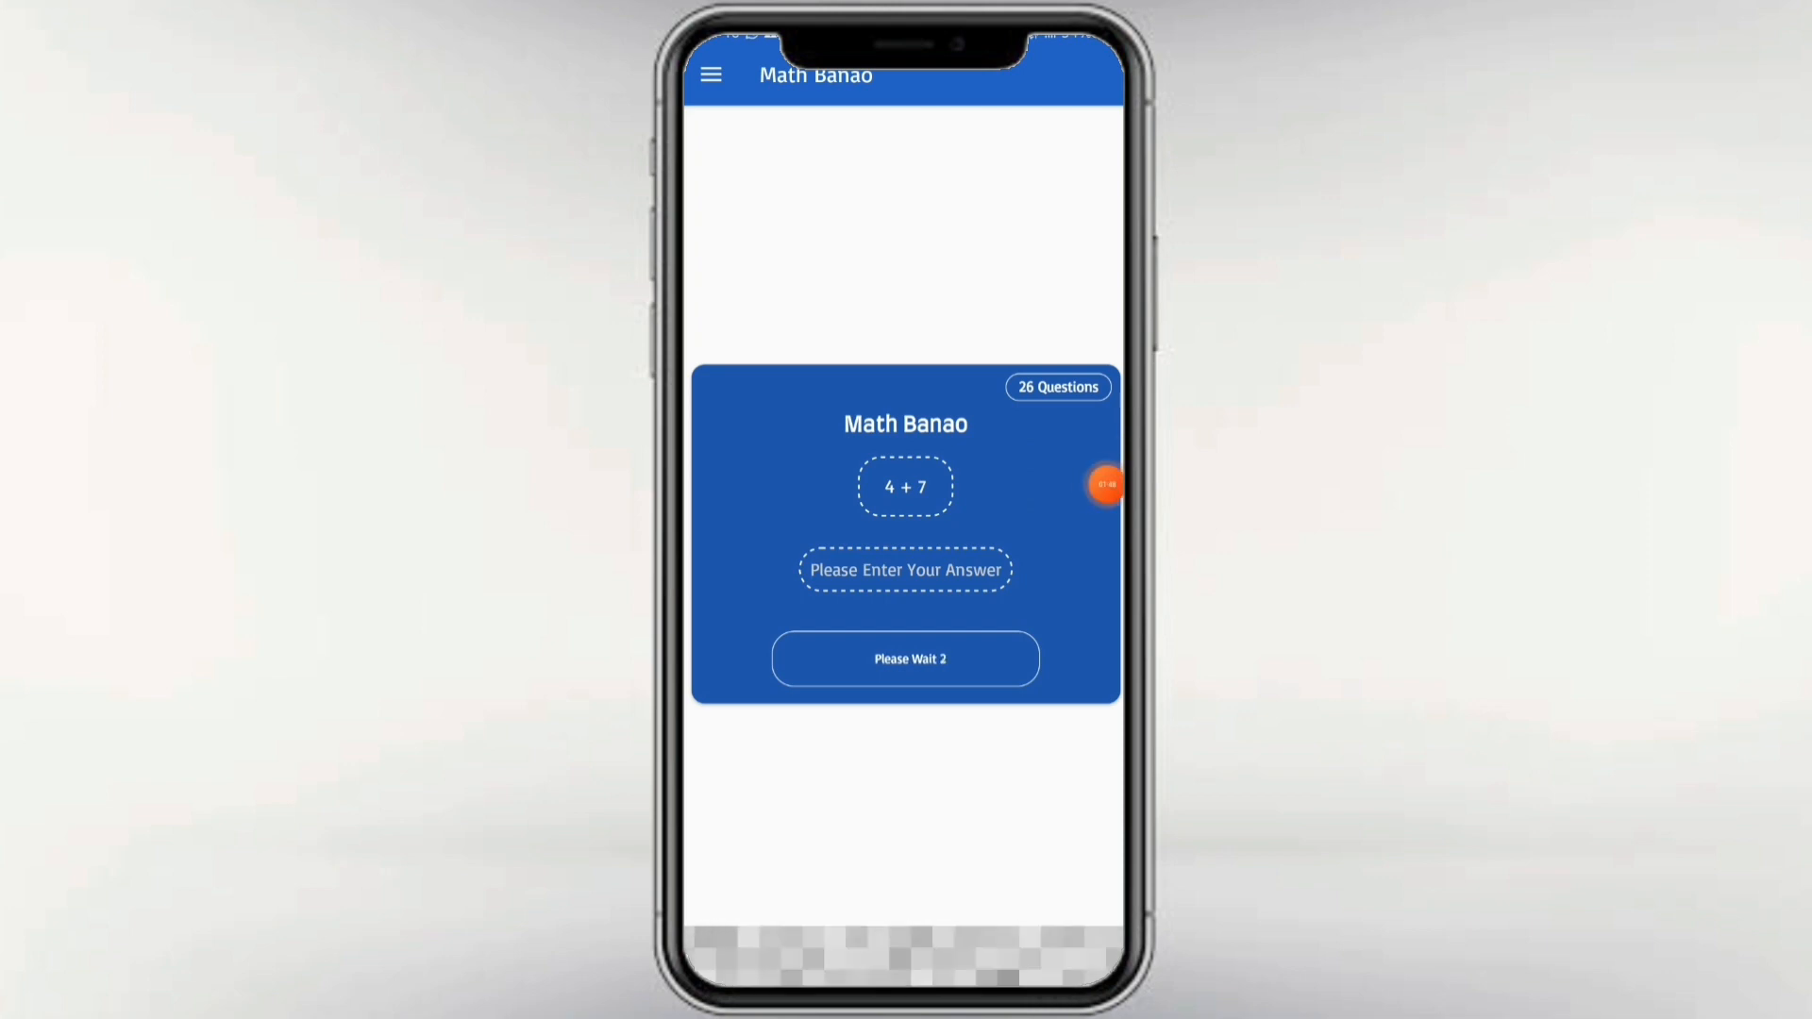
{"action": "left_click", "coordinate": [709, 74]}
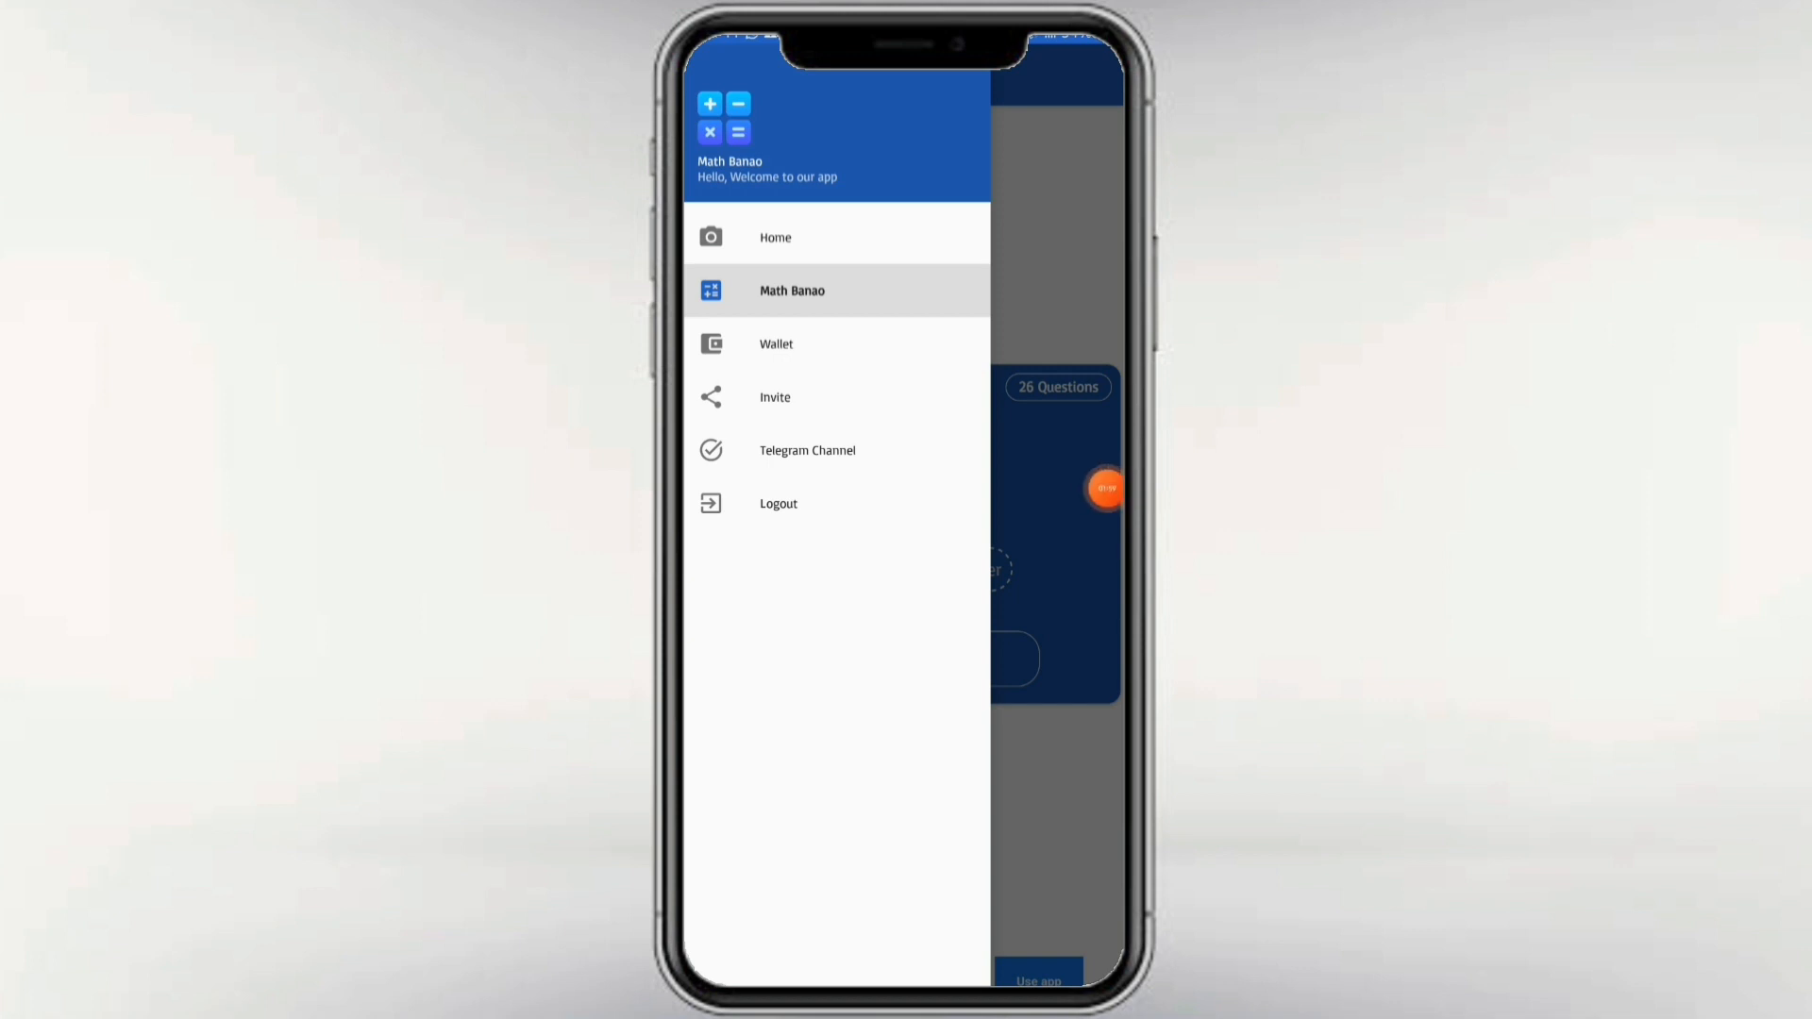
Step: Open the Wallet with its 139-coin balance, check the empty Redeems tab, and load the vouchers
{"action": "left_click", "coordinate": [775, 398]}
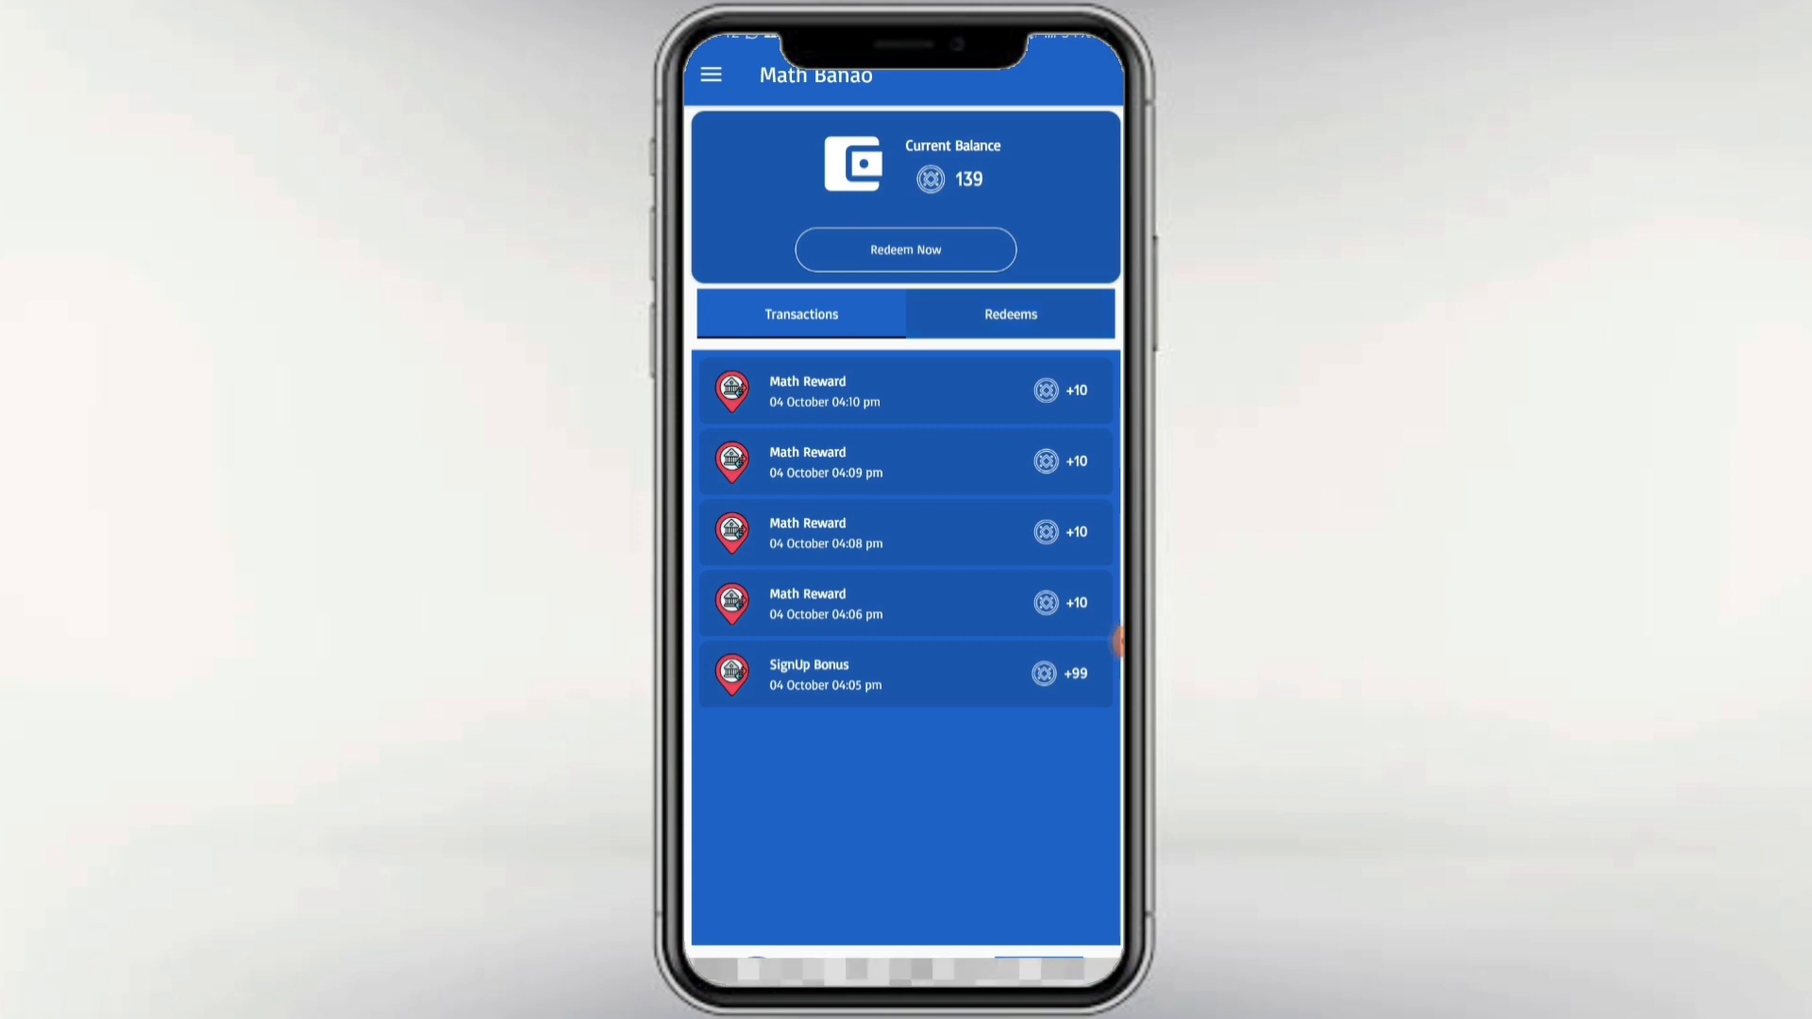
{"action": "left_click", "coordinate": [1010, 313]}
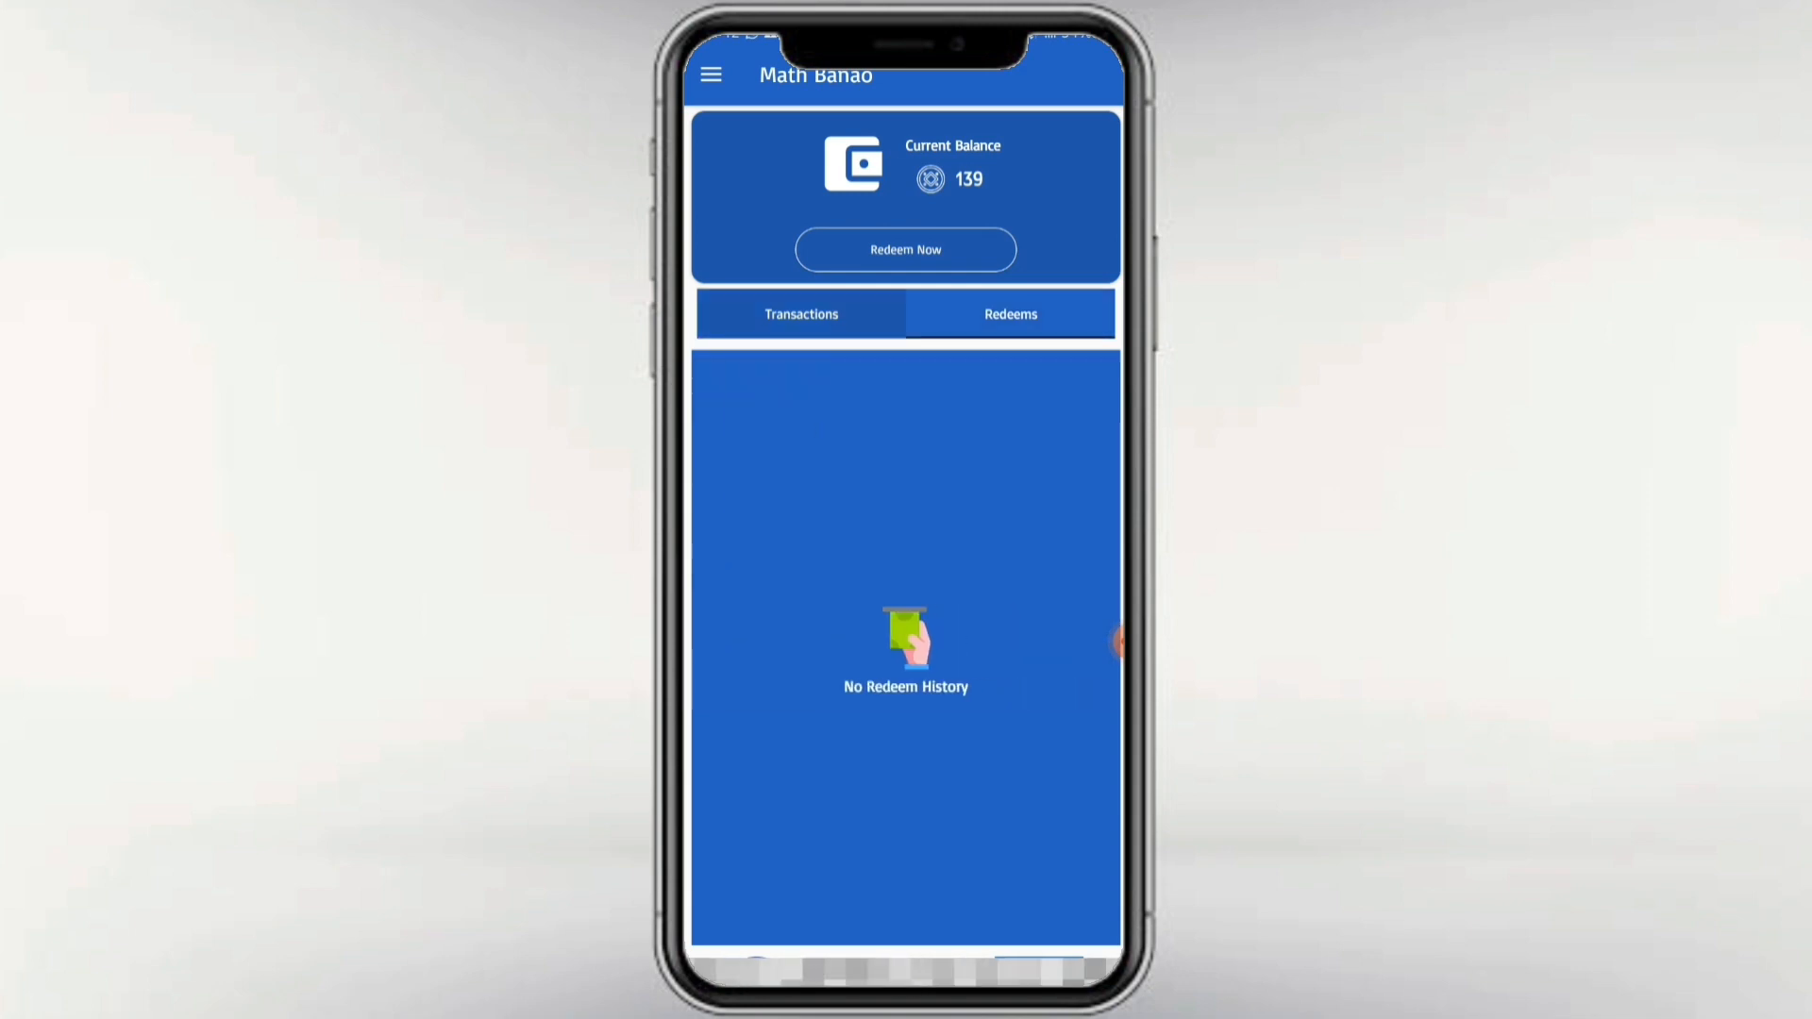
{"action": "left_click", "coordinate": [905, 249]}
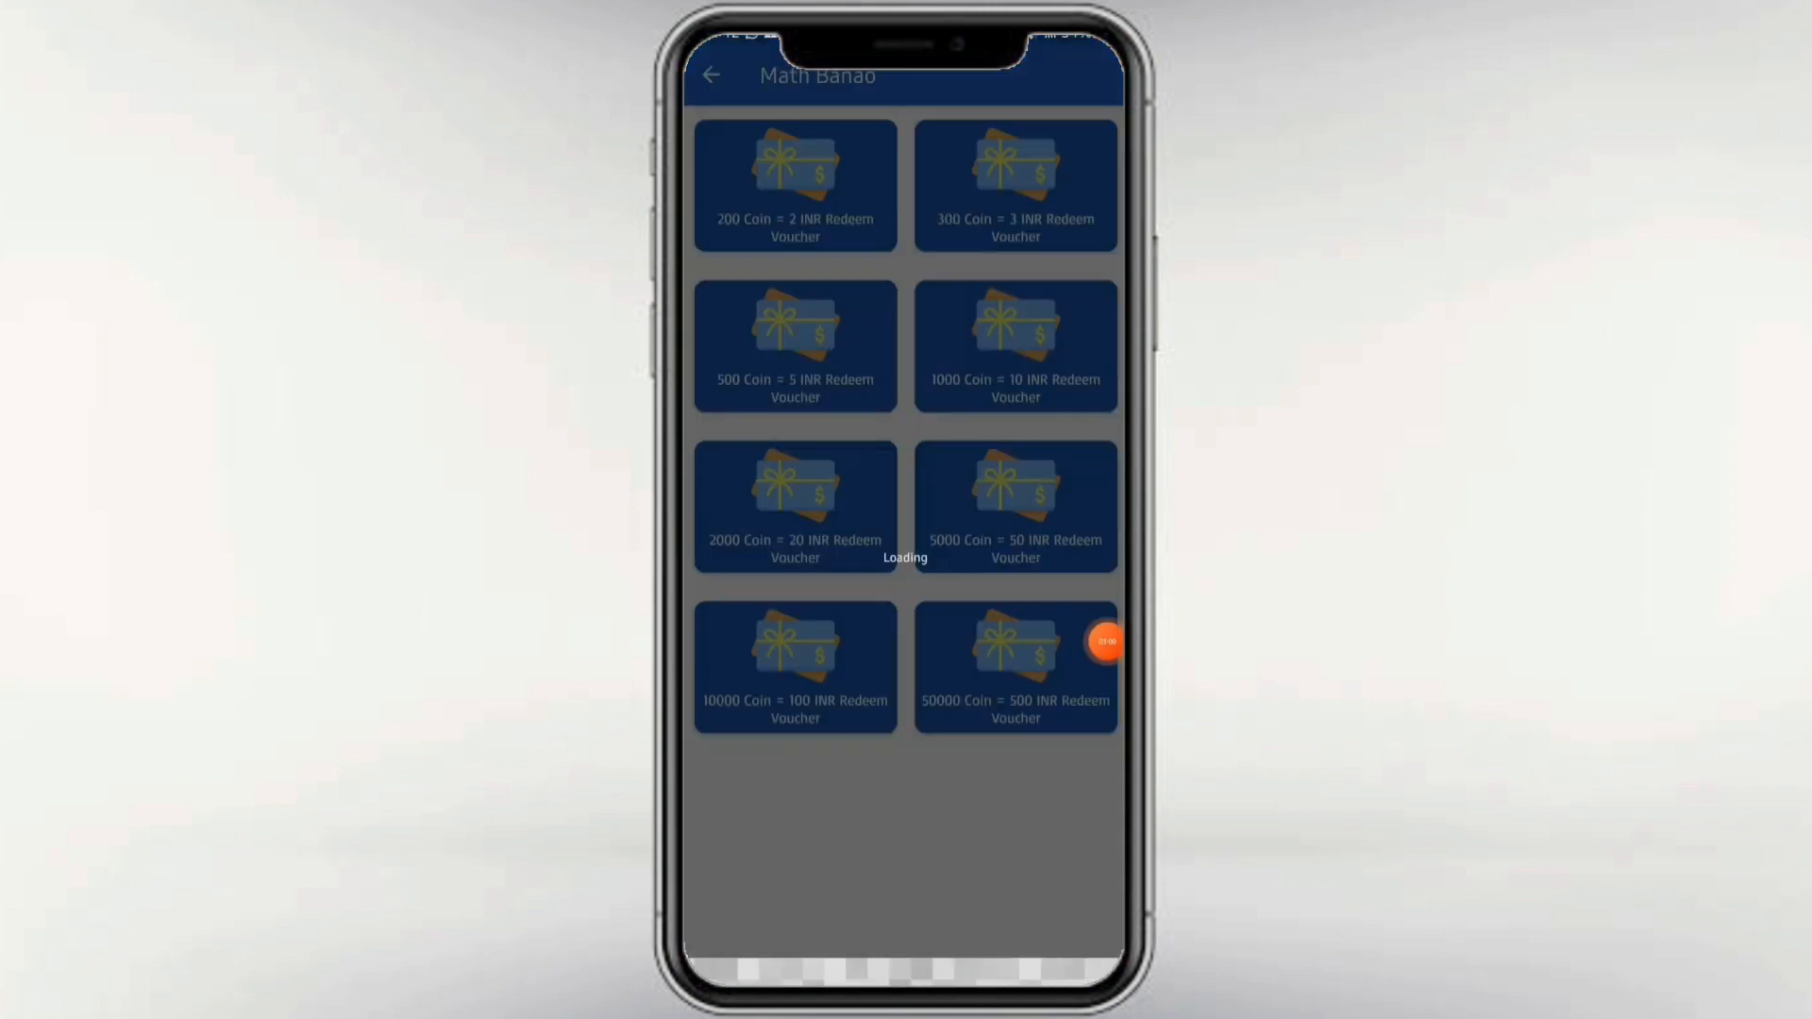